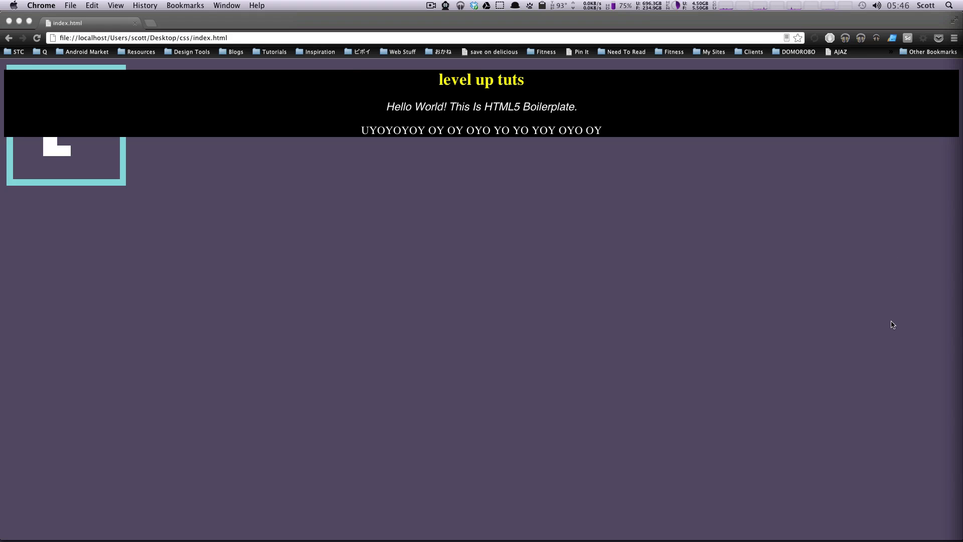
pyautogui.moveTo(655, 336)
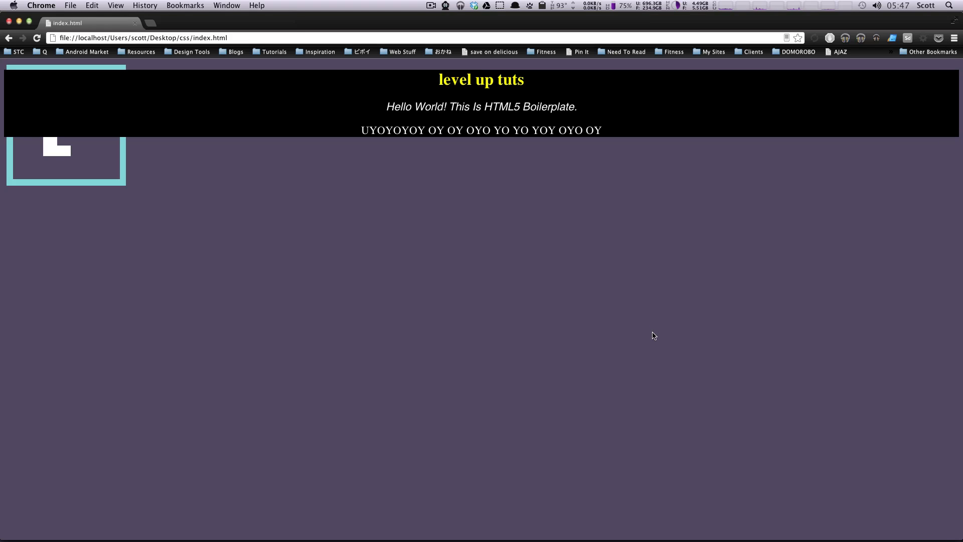
pyautogui.moveTo(620, 299)
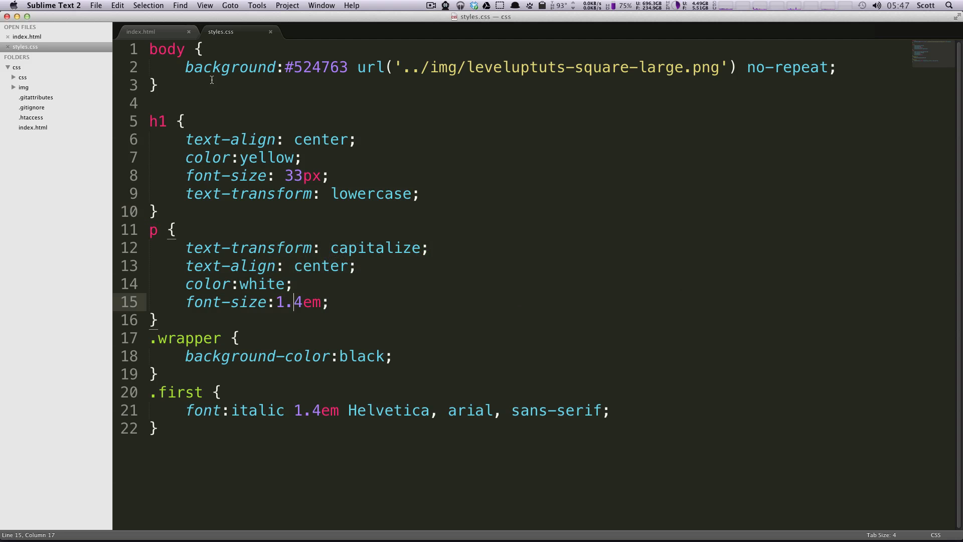
# Wrap 'This is HTML5' in index.html in an <a href="#"> link and save.
pyautogui.click(140, 32)
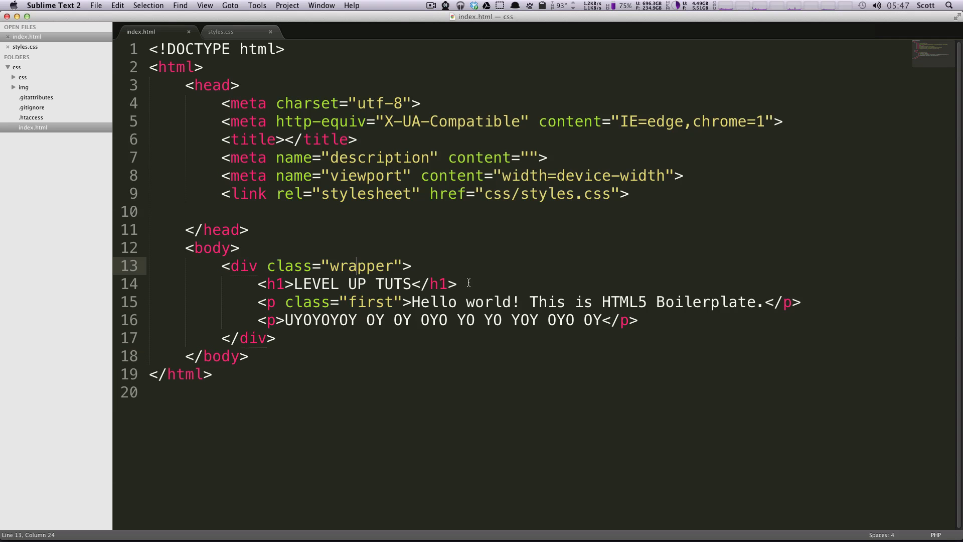
pyautogui.click(530, 301)
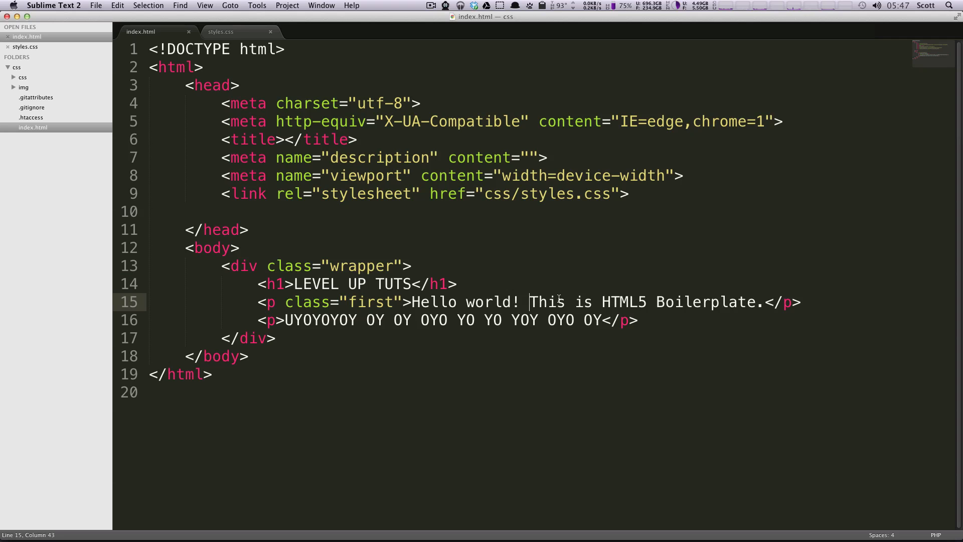
pyautogui.write('<a h')
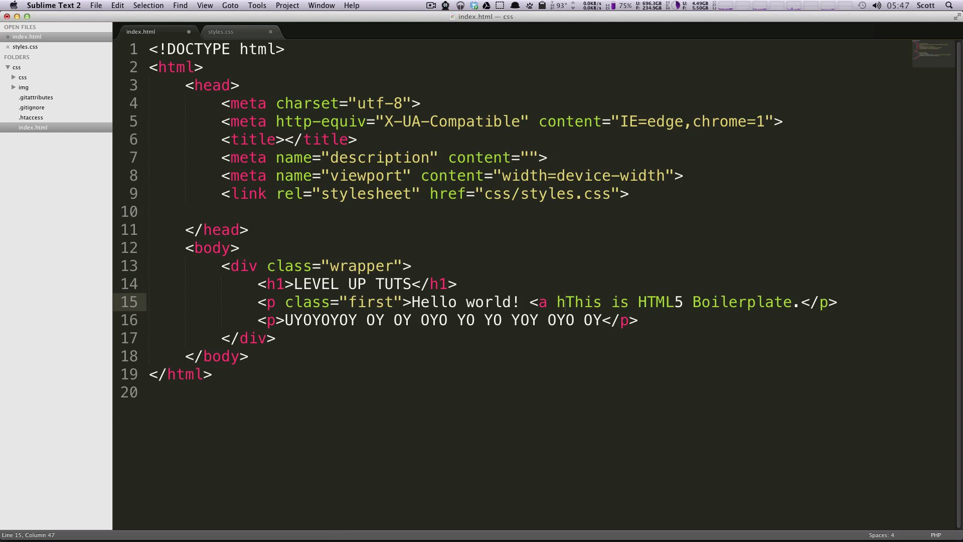
pyautogui.write('ref=')
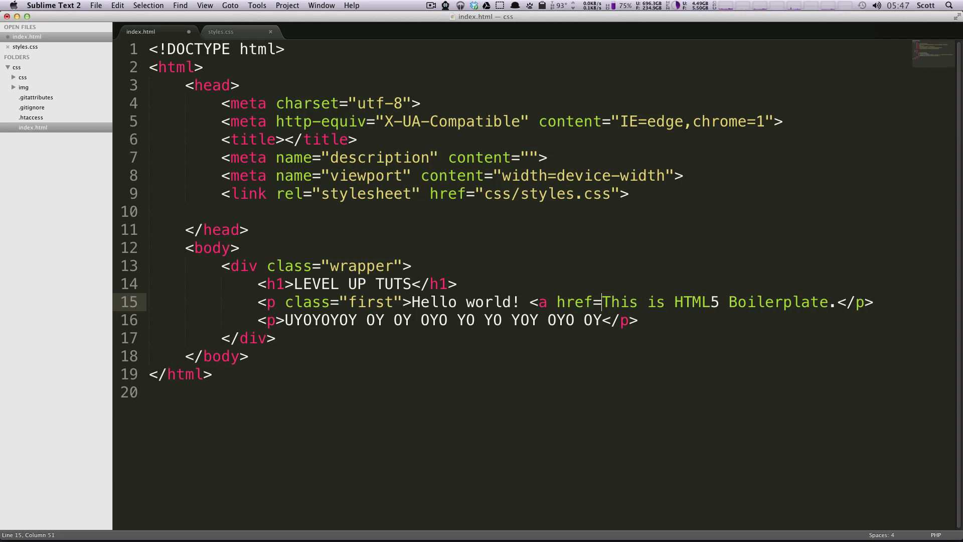
pyautogui.write('"#">')
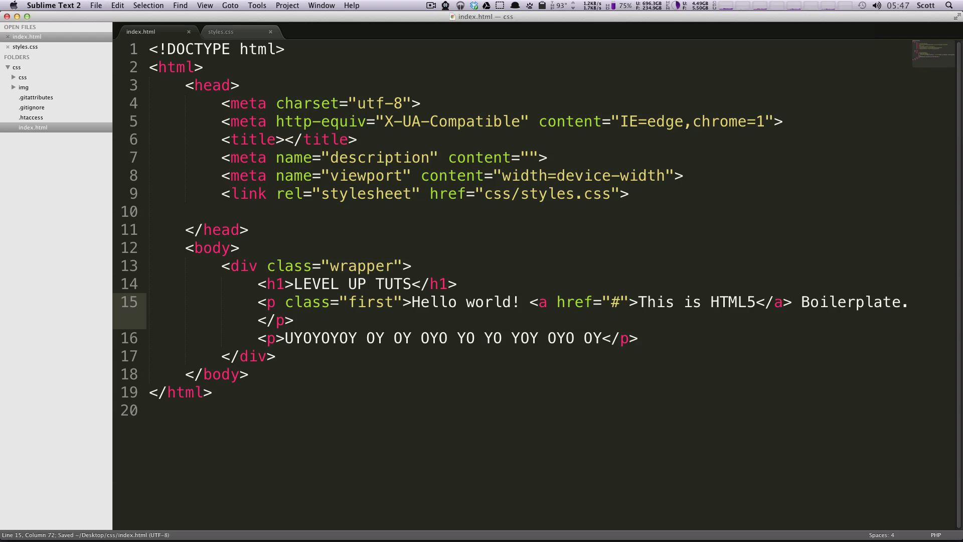
pyautogui.click(221, 31)
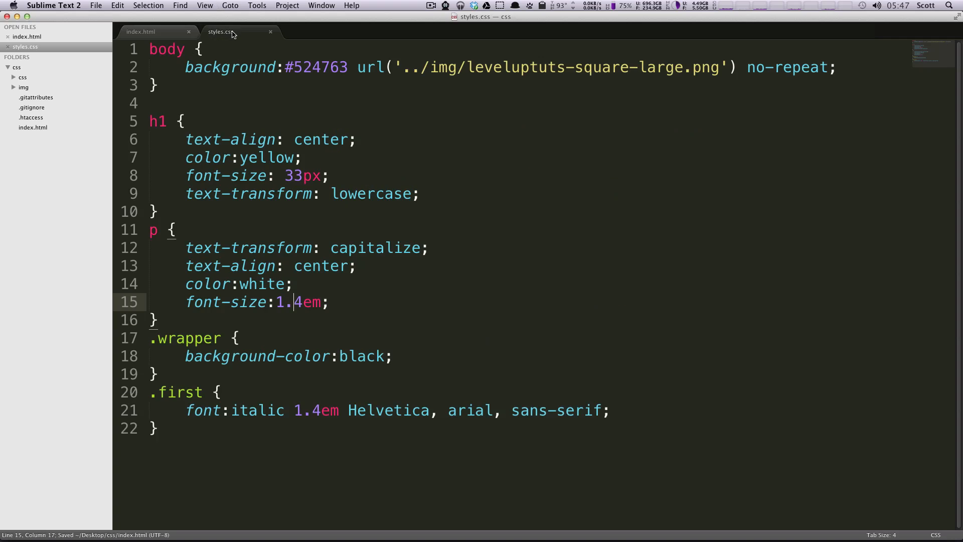
# Reload the page in Chrome and follow the 'This Is HTML5' link to #.
pyautogui.click(347, 269)
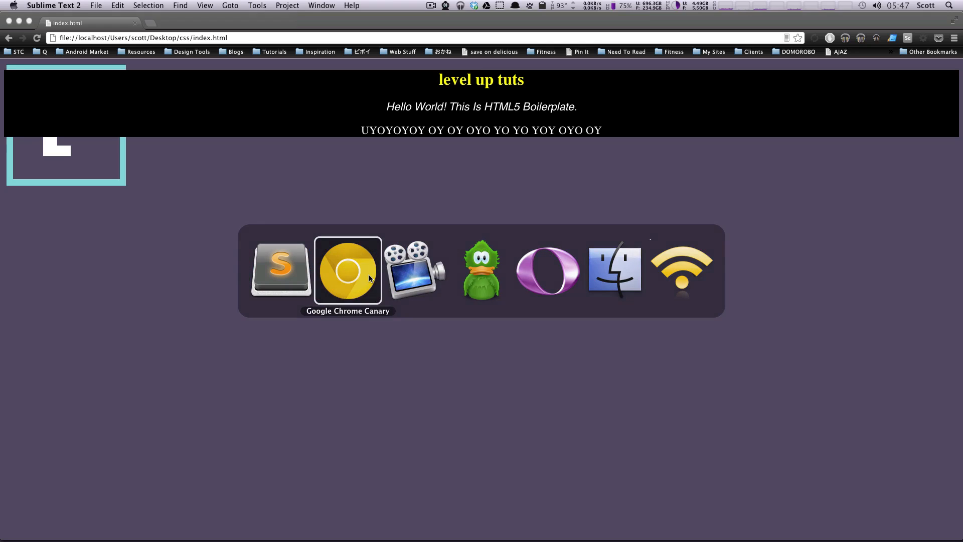
pyautogui.click(347, 268)
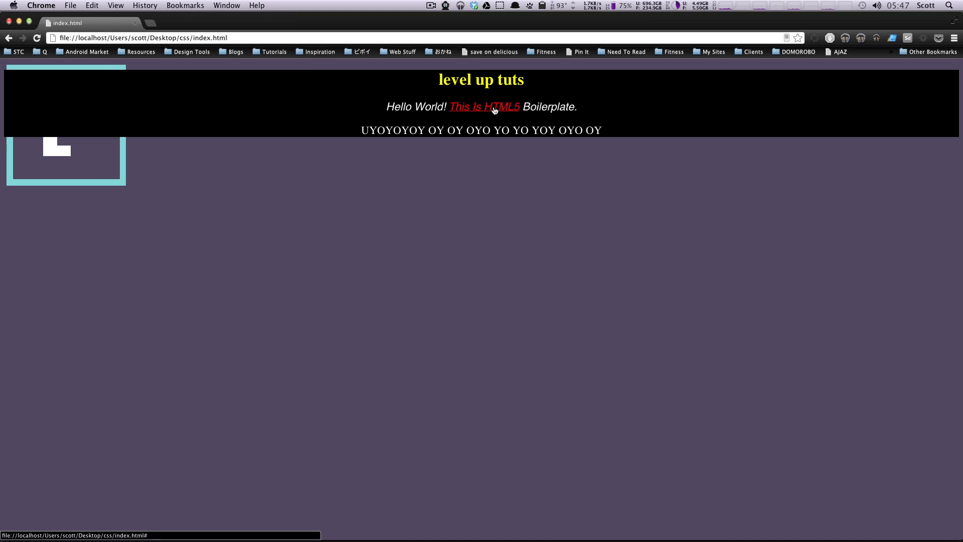
pyautogui.click(484, 107)
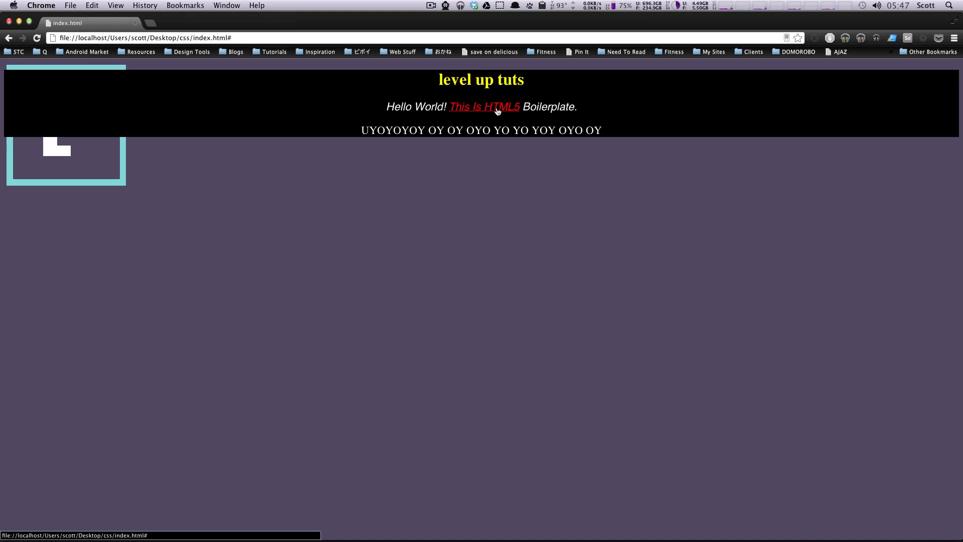
pyautogui.click(484, 106)
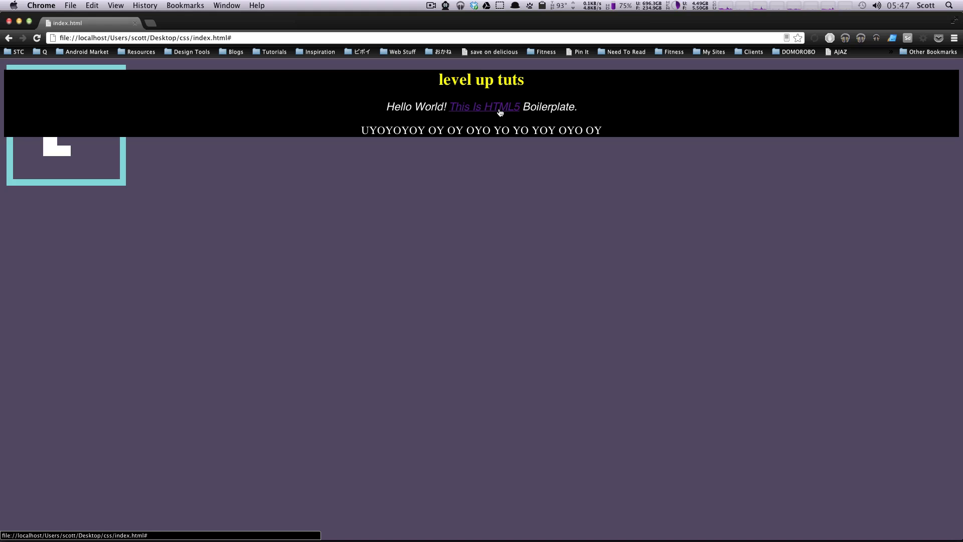
pyautogui.moveTo(491, 116)
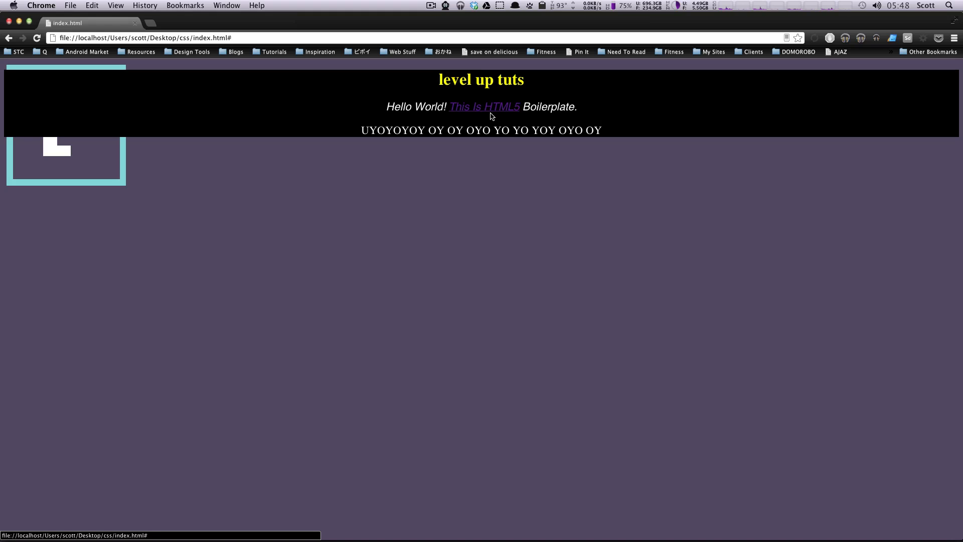
pyautogui.moveTo(556, 102)
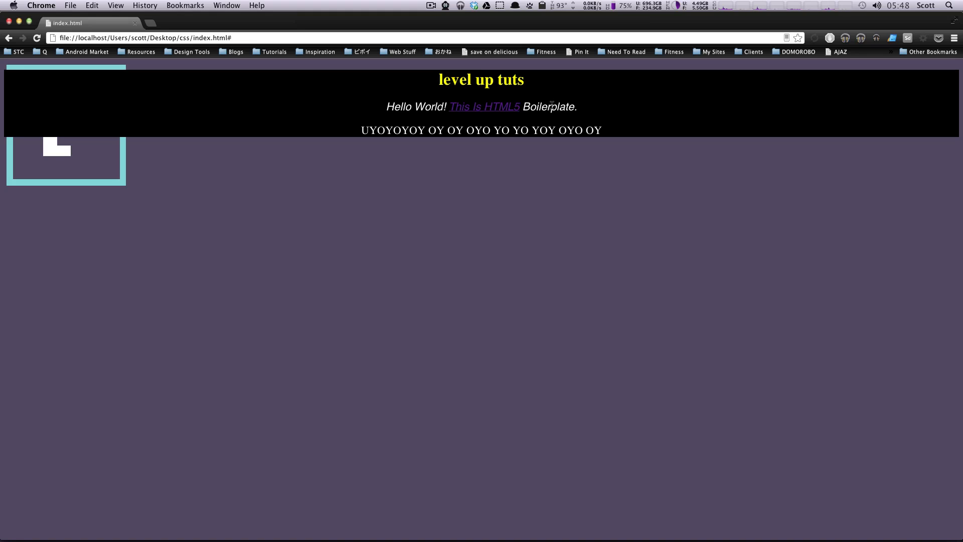
pyautogui.moveTo(505, 114)
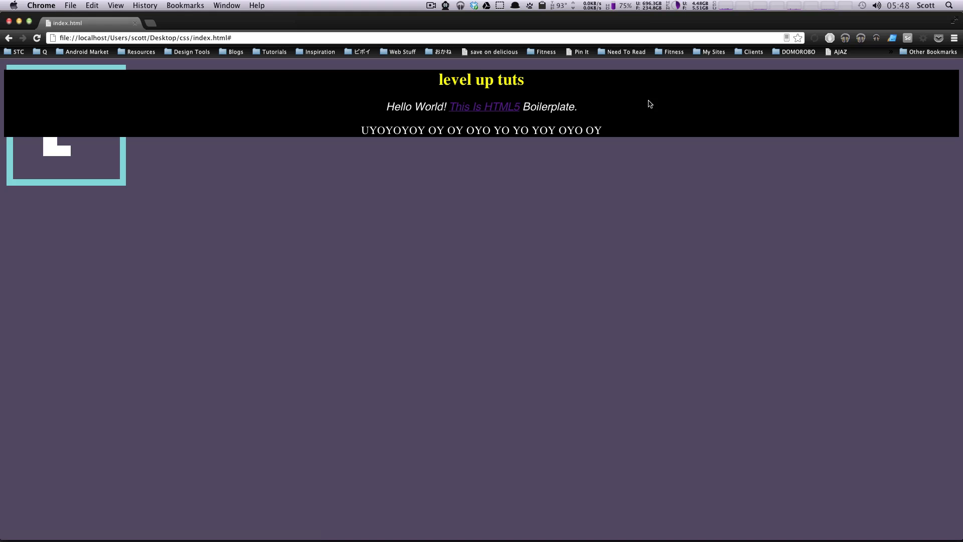
pyautogui.moveTo(507, 108)
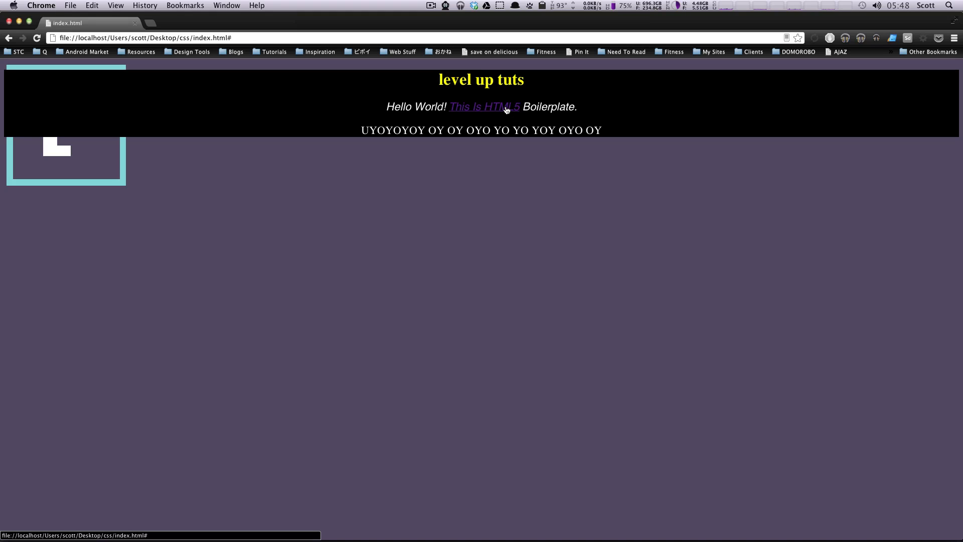
pyautogui.moveTo(570, 119)
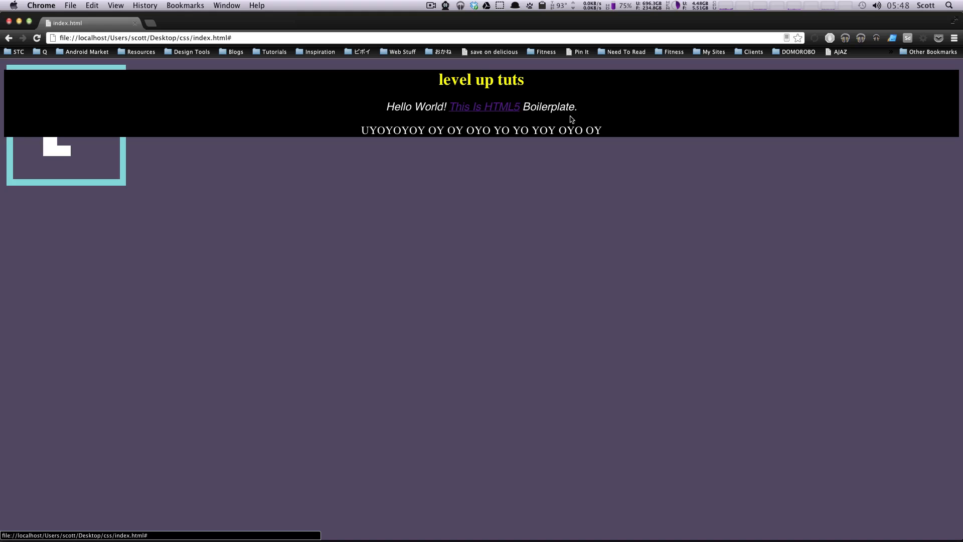
pyautogui.moveTo(459, 111)
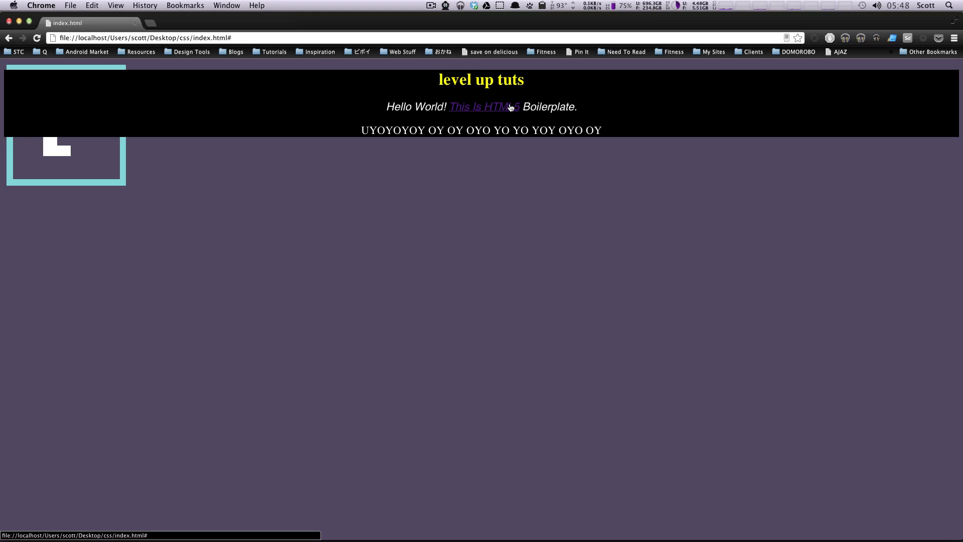
pyautogui.moveTo(507, 108)
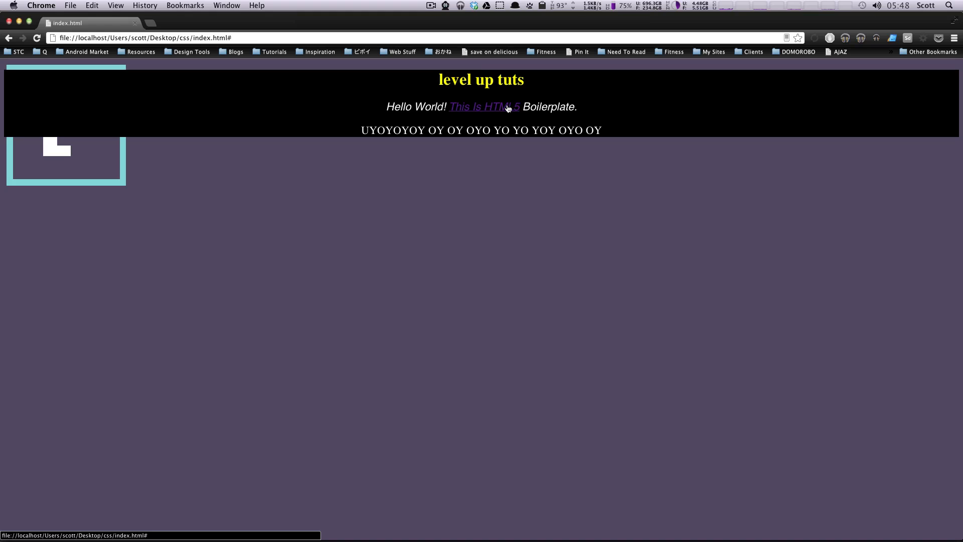
pyautogui.moveTo(520, 109)
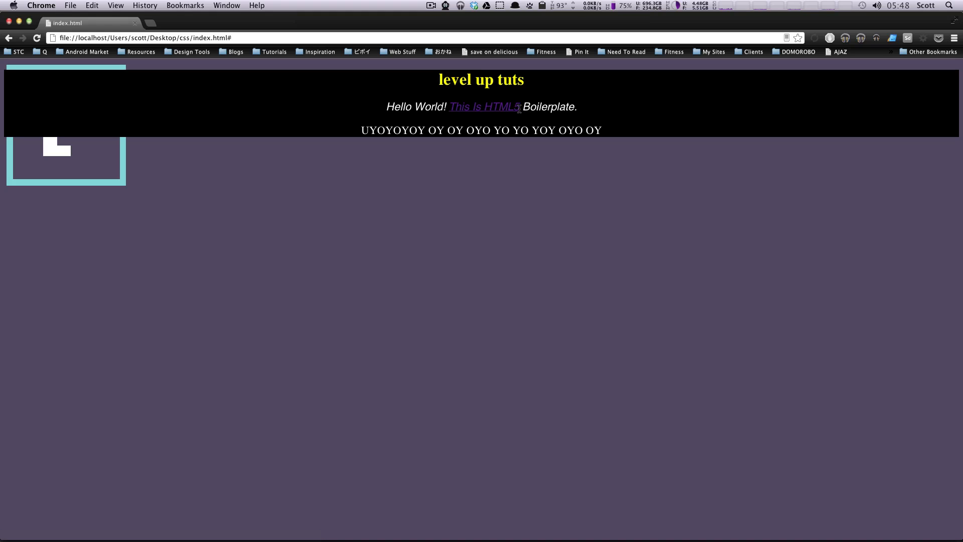
pyautogui.moveTo(509, 109)
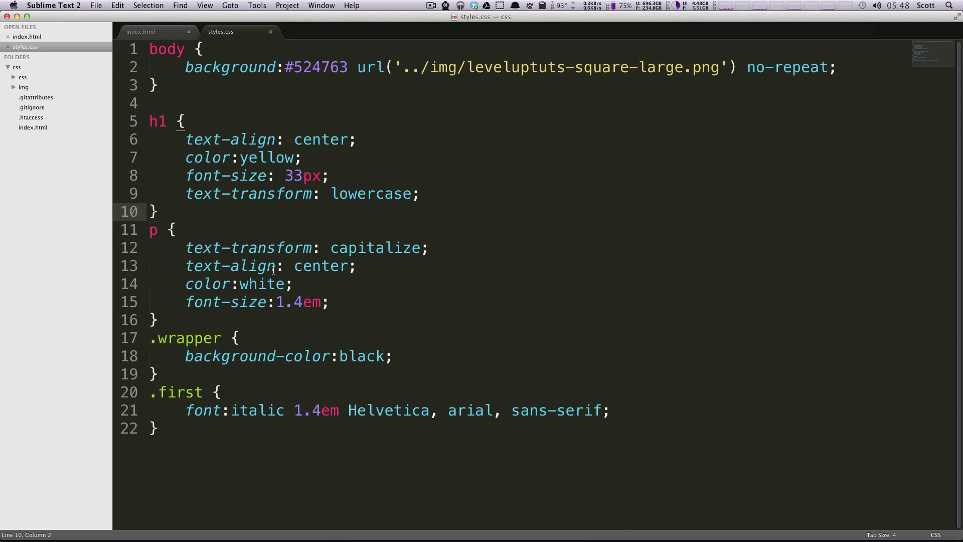
pyautogui.moveTo(187, 320)
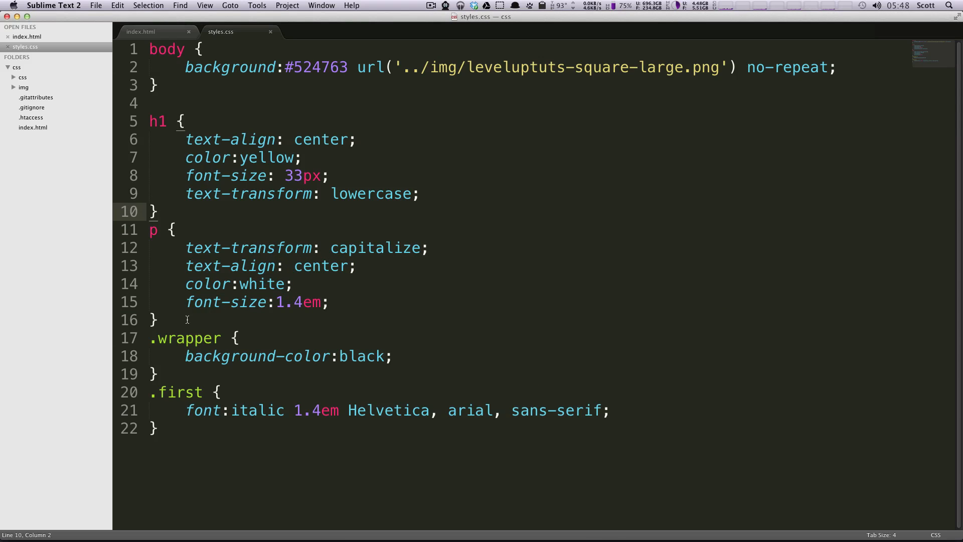
# Add a .wrapper a:hover rule with background: red to styles.css and save.
pyautogui.doubleClick(184, 337)
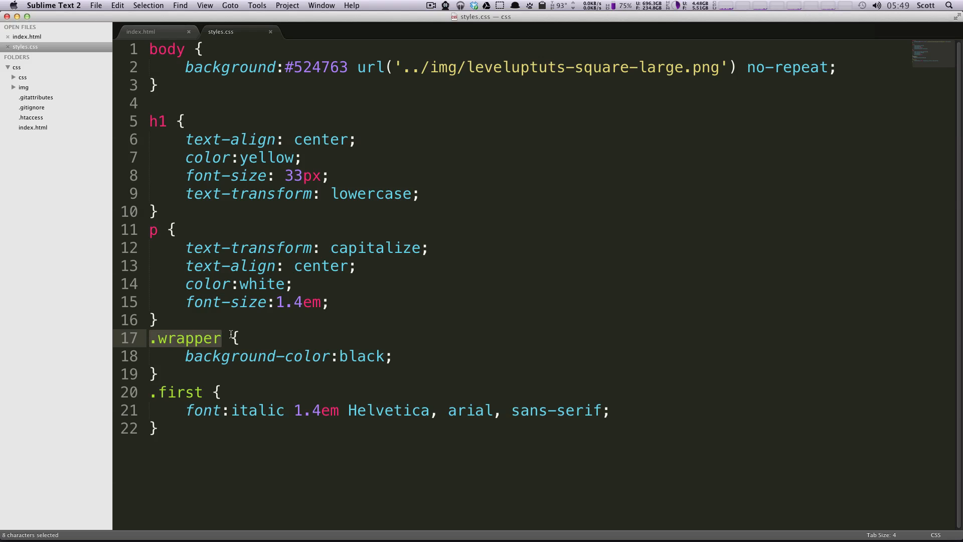
pyautogui.click(232, 356)
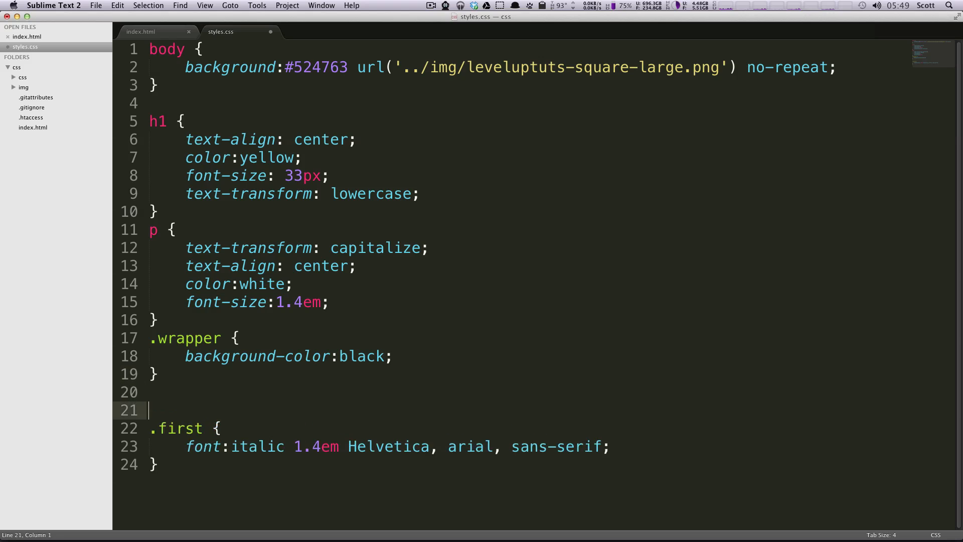
pyautogui.write('.wrapper')
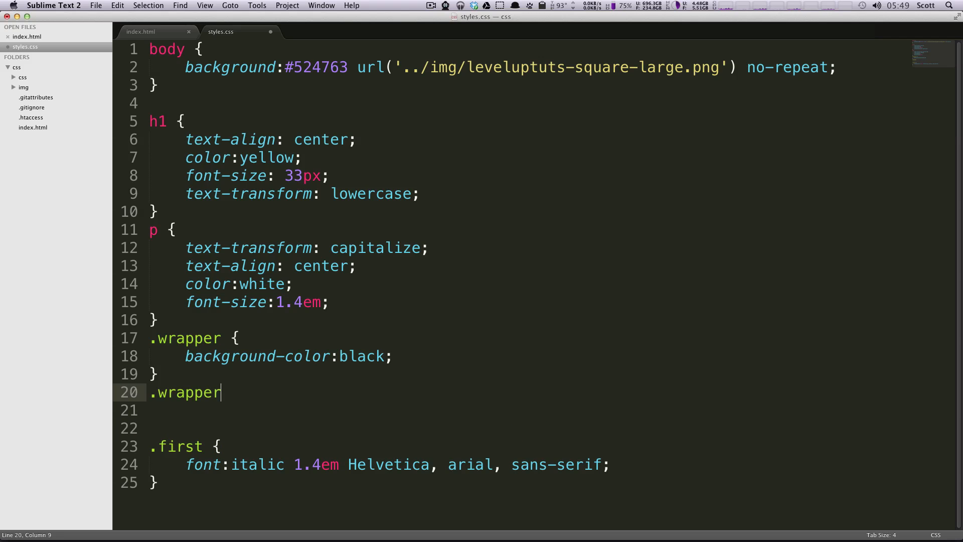
pyautogui.write('a')
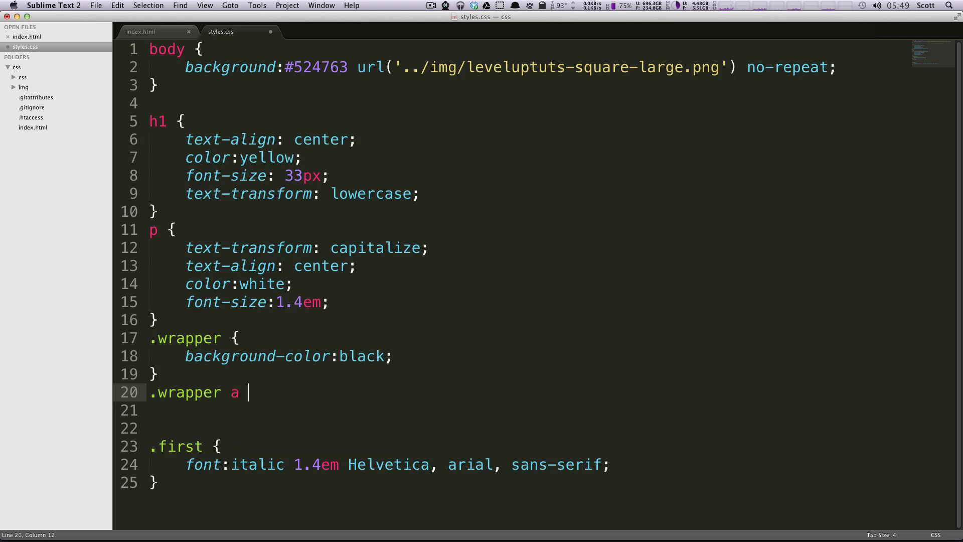
pyautogui.write('{')
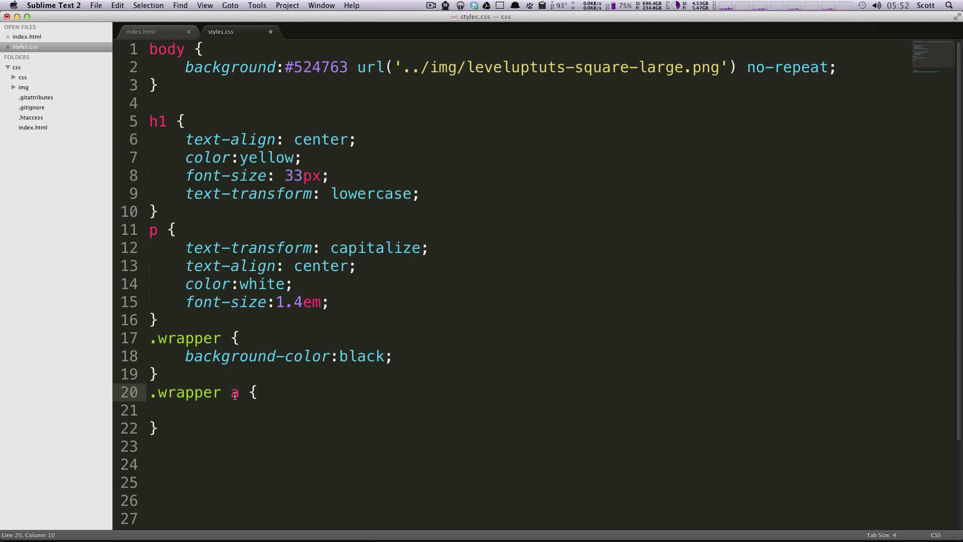
pyautogui.write(':')
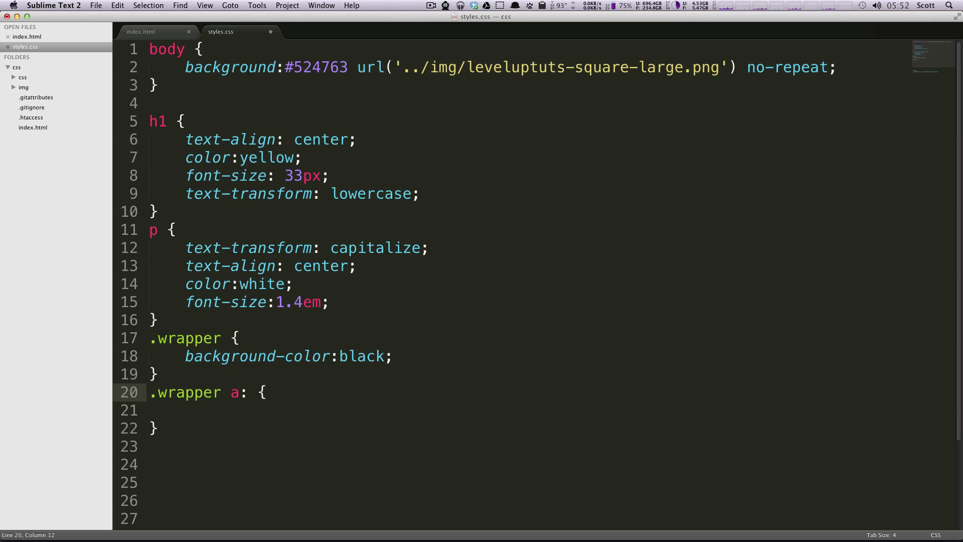
pyautogui.write('hover')
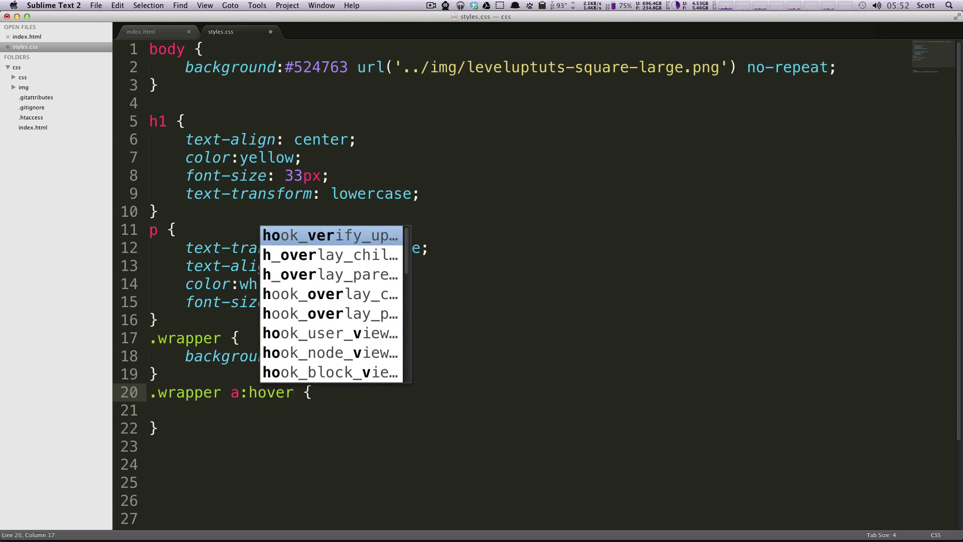
pyautogui.press('Escape')
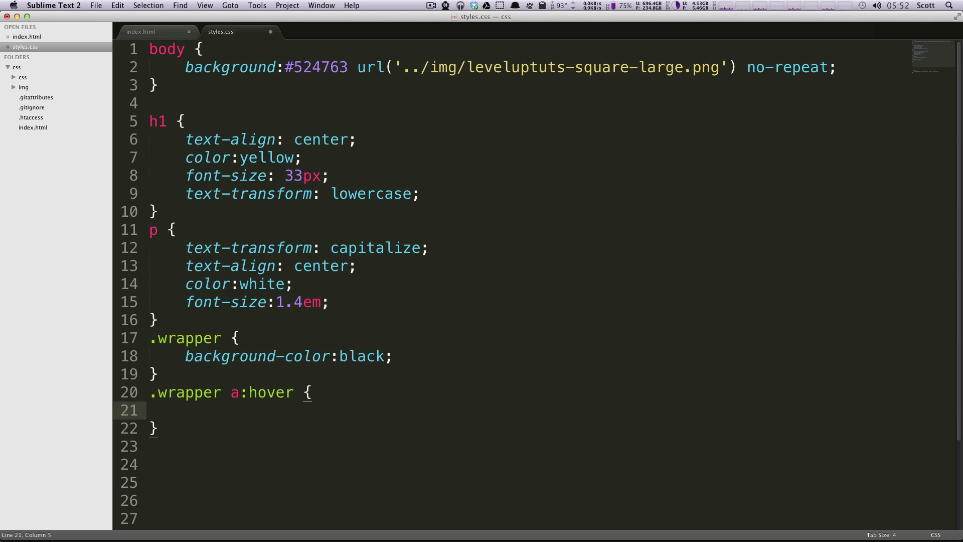
pyautogui.write('background: red;')
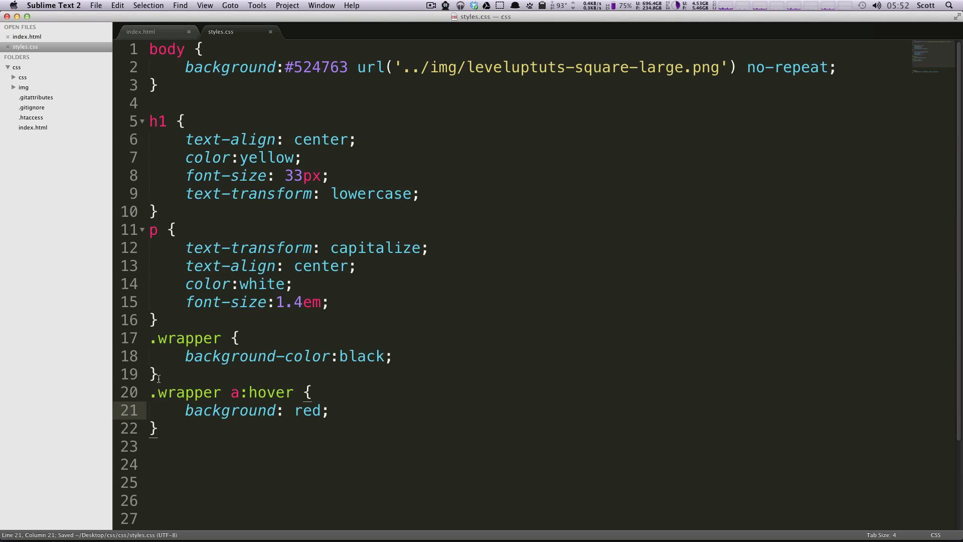
pyautogui.click(241, 392)
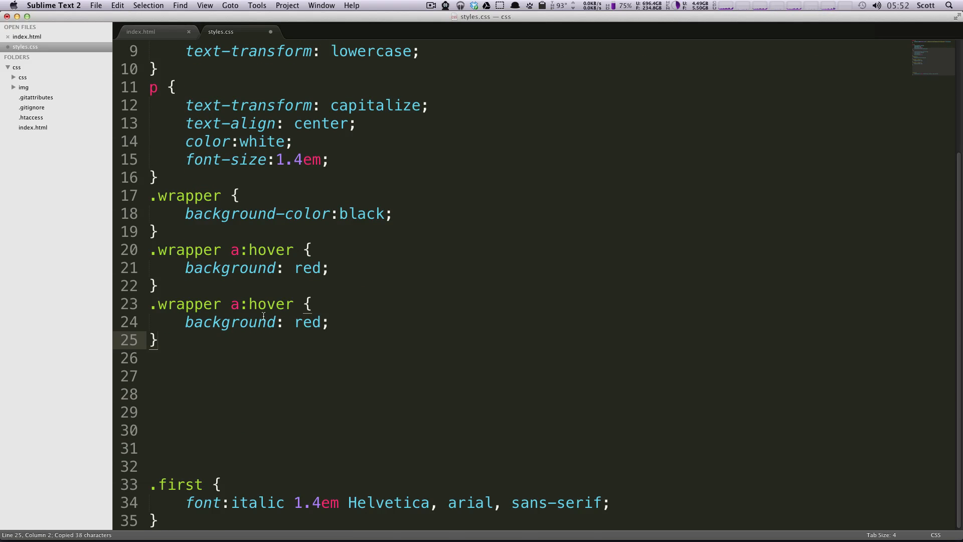
# Rename the copied hover rule to .wrapper a:active and clear its red value for blue.
pyautogui.write('ac')
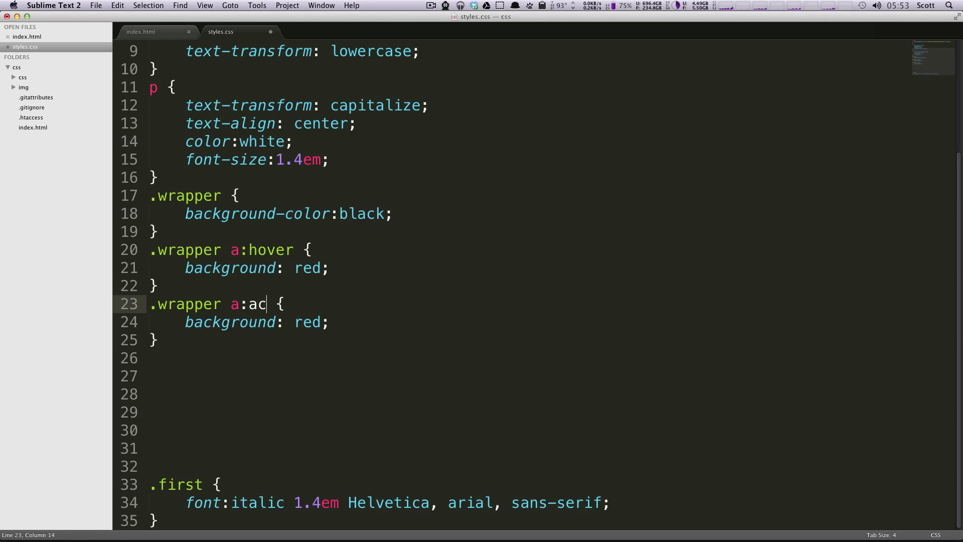
pyautogui.write('tive')
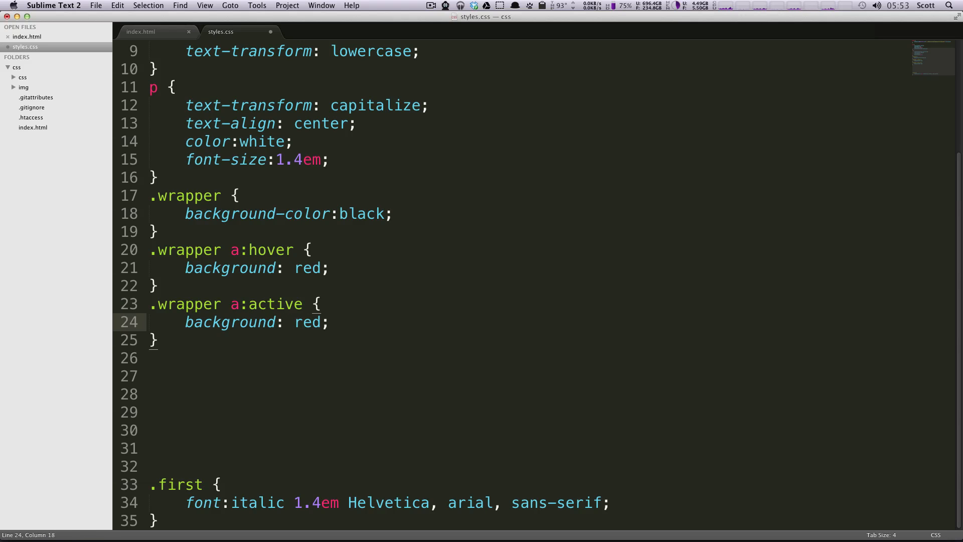
pyautogui.press('Backspace')
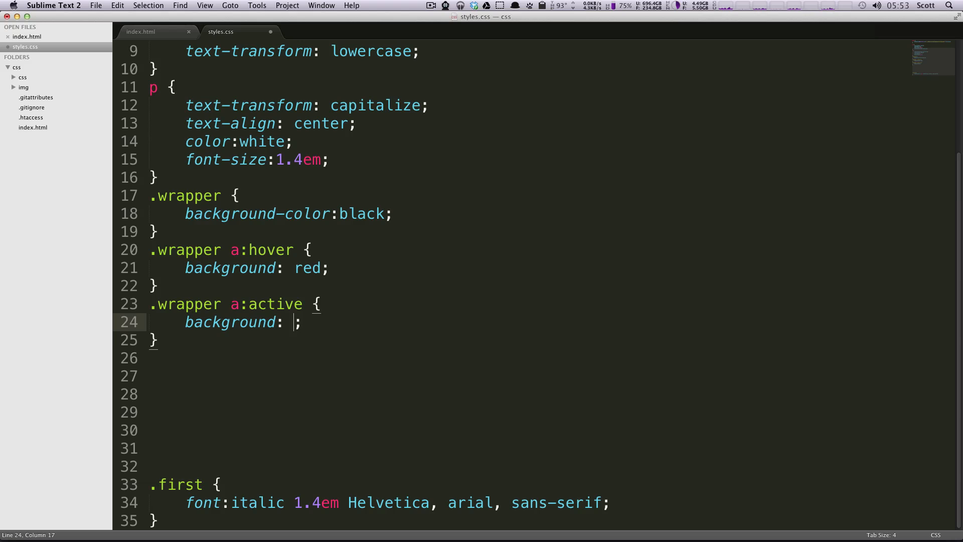
pyautogui.click(347, 268)
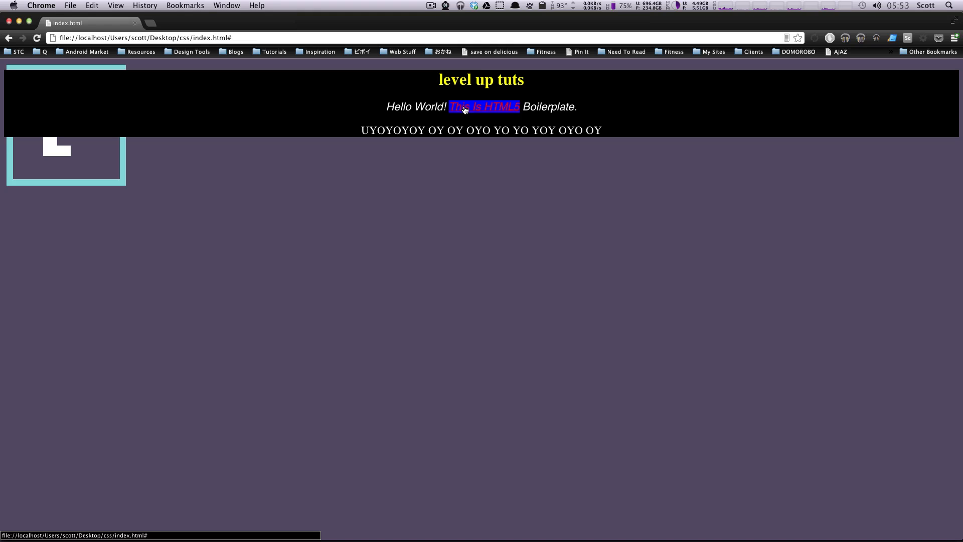
pyautogui.moveTo(490, 106)
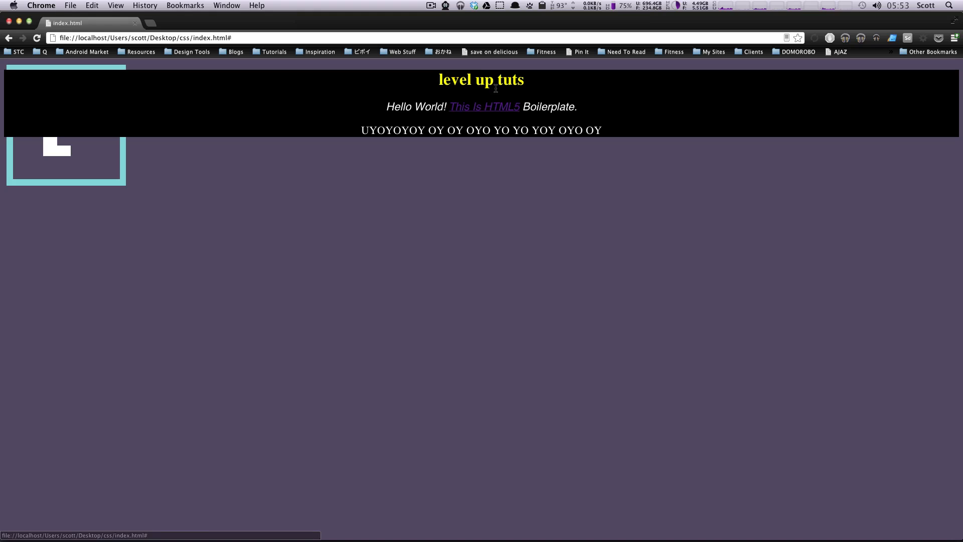
pyautogui.moveTo(494, 109)
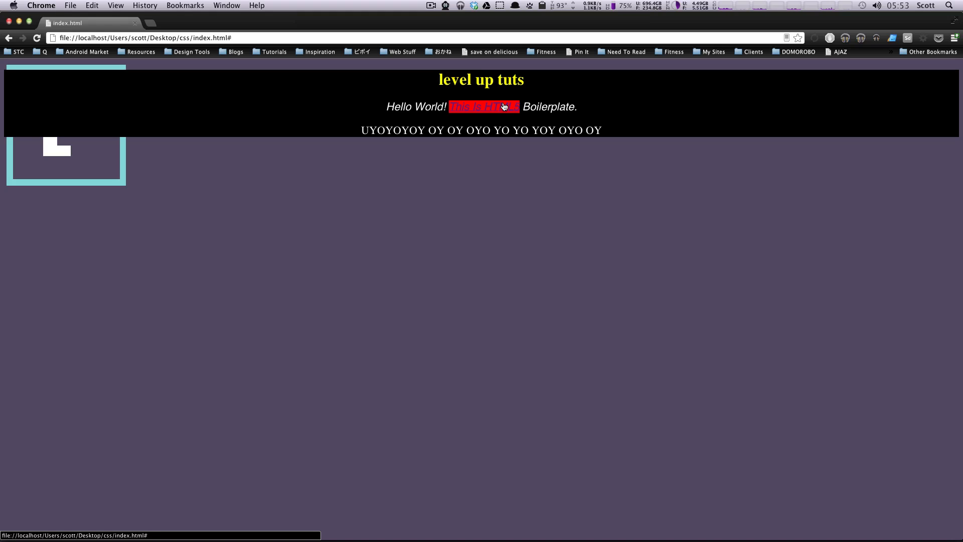
pyautogui.moveTo(550, 166)
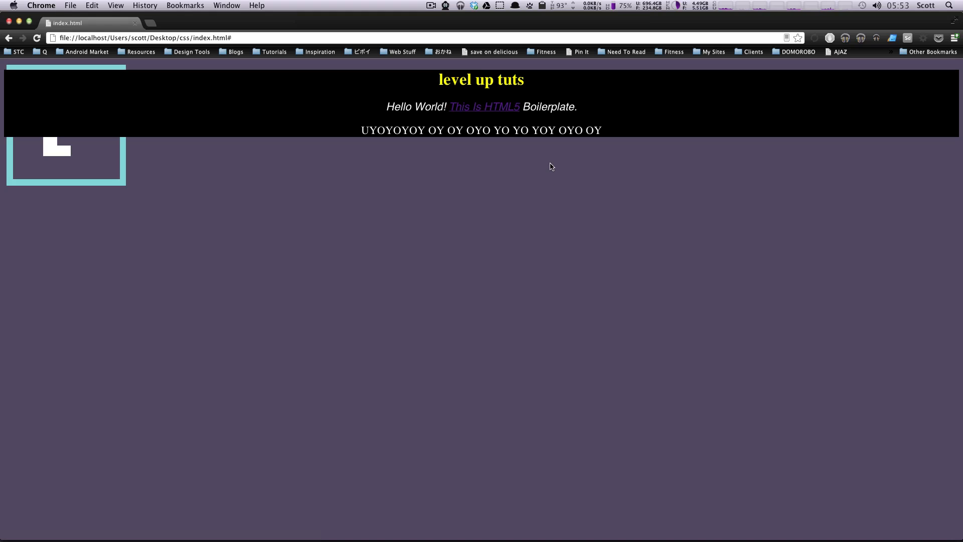
pyautogui.moveTo(484, 106)
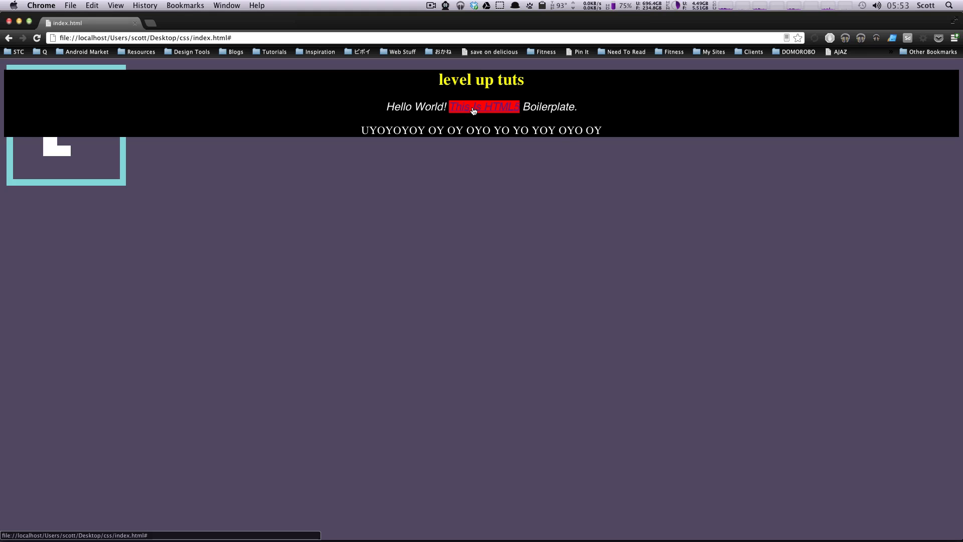
pyautogui.moveTo(564, 101)
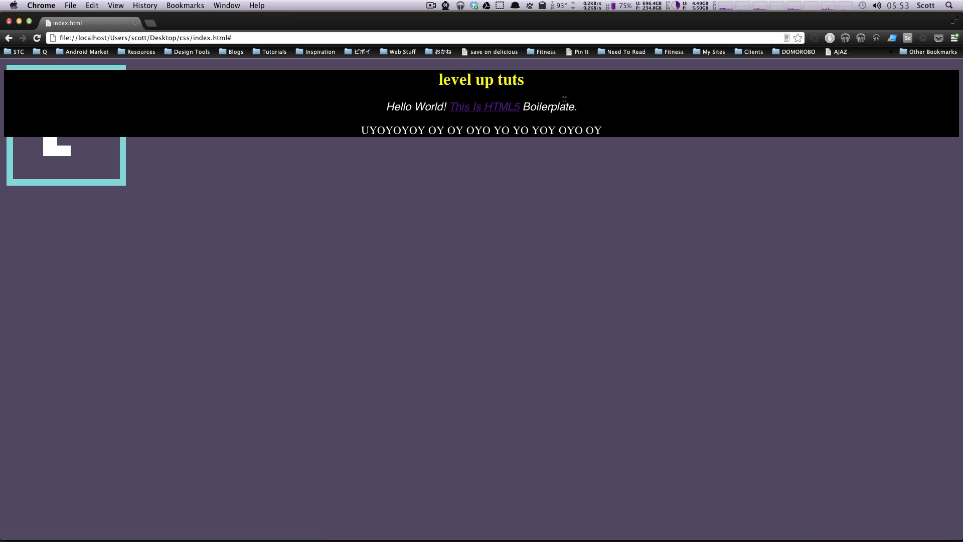
pyautogui.moveTo(504, 116)
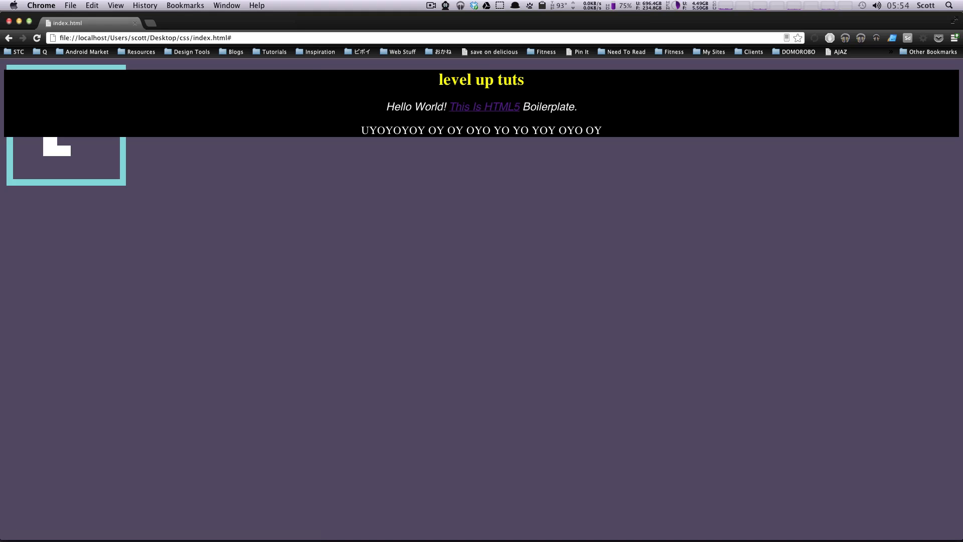
pyautogui.moveTo(455, 165)
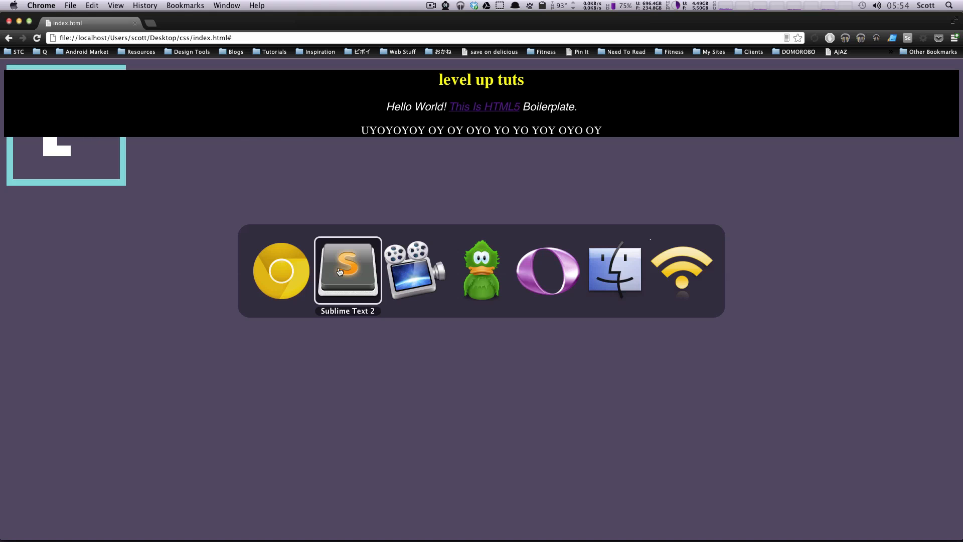
# Give the .wrapper a rule text-decoration: none and begin a text declaration in the hover rule.
pyautogui.click(348, 269)
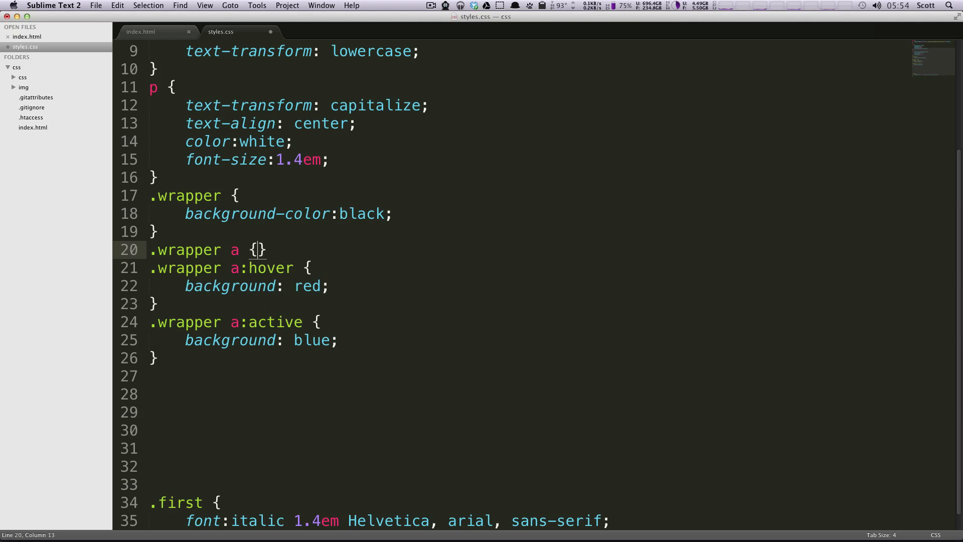
pyautogui.press('enter')
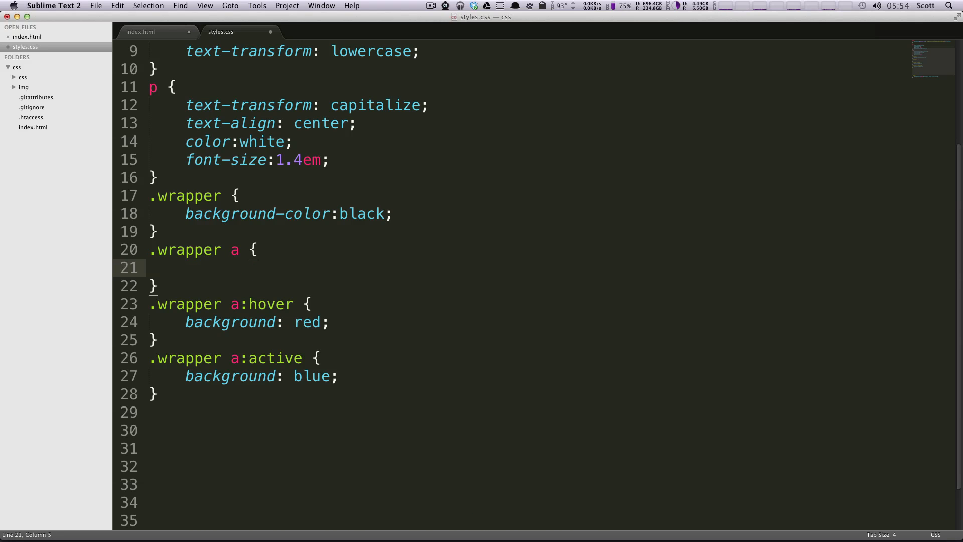
pyautogui.write('text-decoration:')
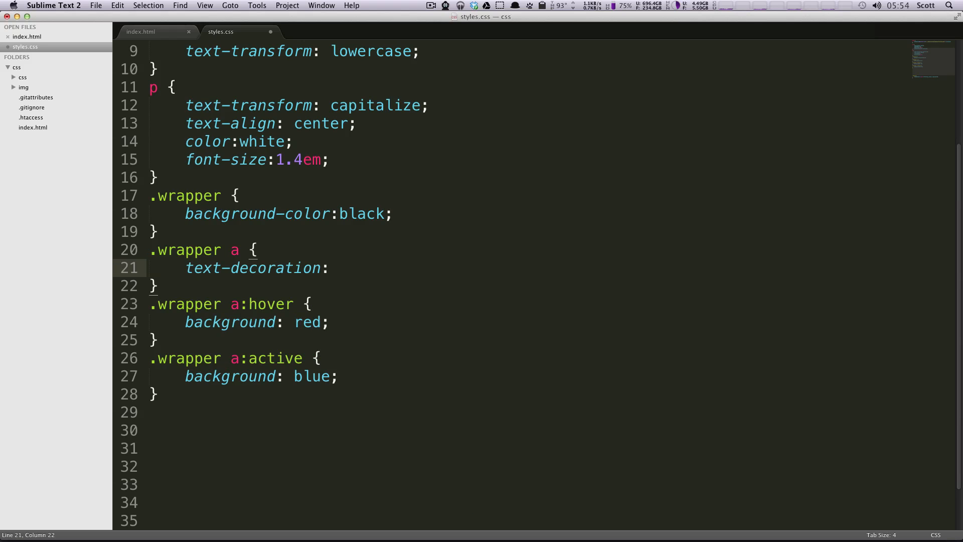
pyautogui.write('none;')
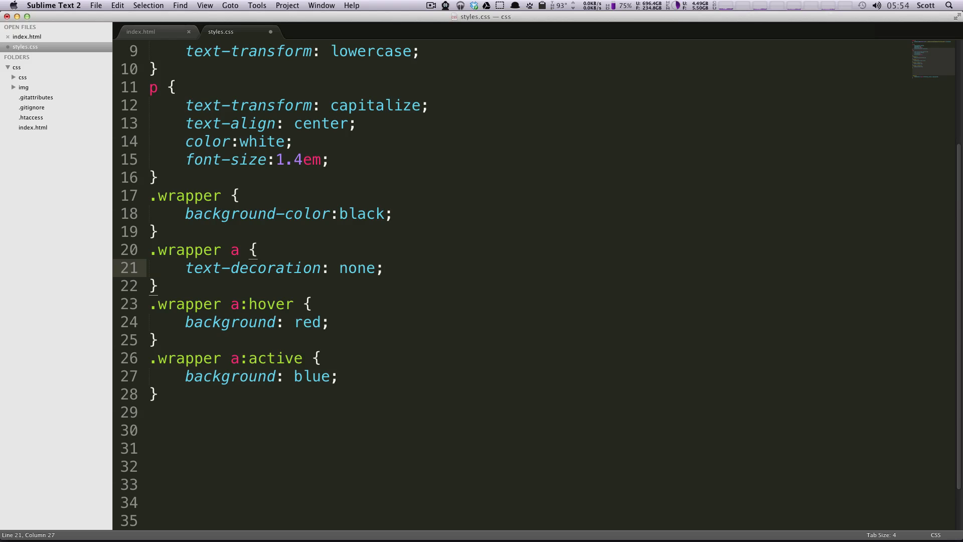
pyautogui.press('Return')
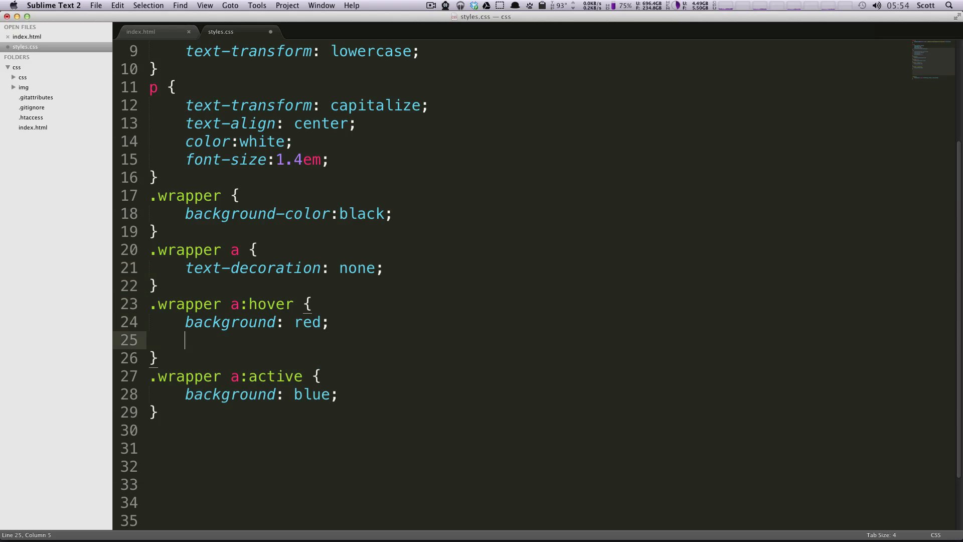
pyautogui.write('text')
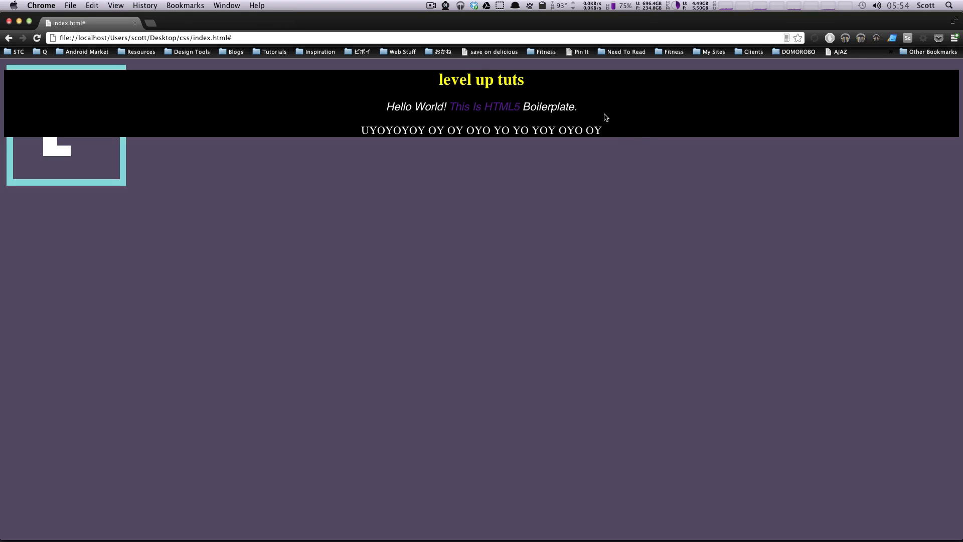
pyautogui.moveTo(582, 113)
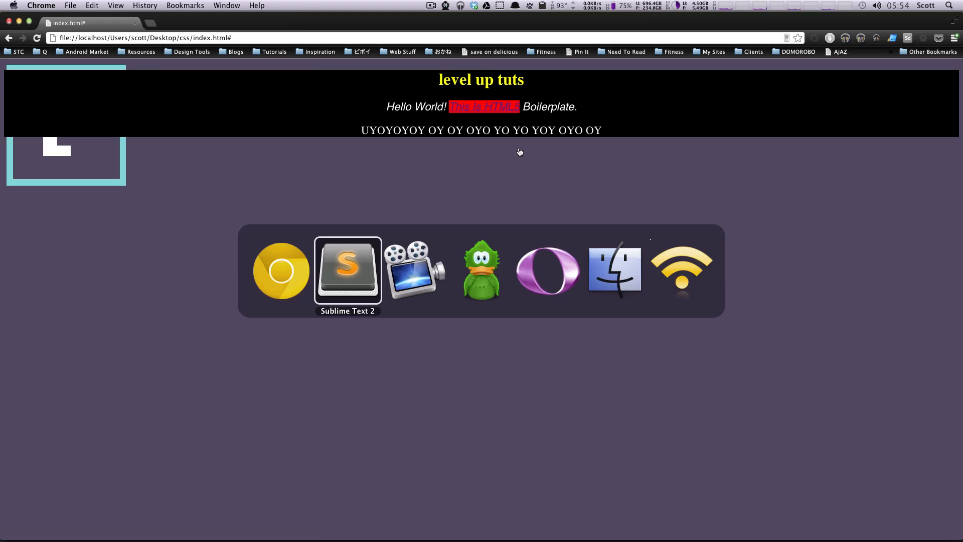
# Refresh Chrome to show the link without an underline.
pyautogui.click(347, 271)
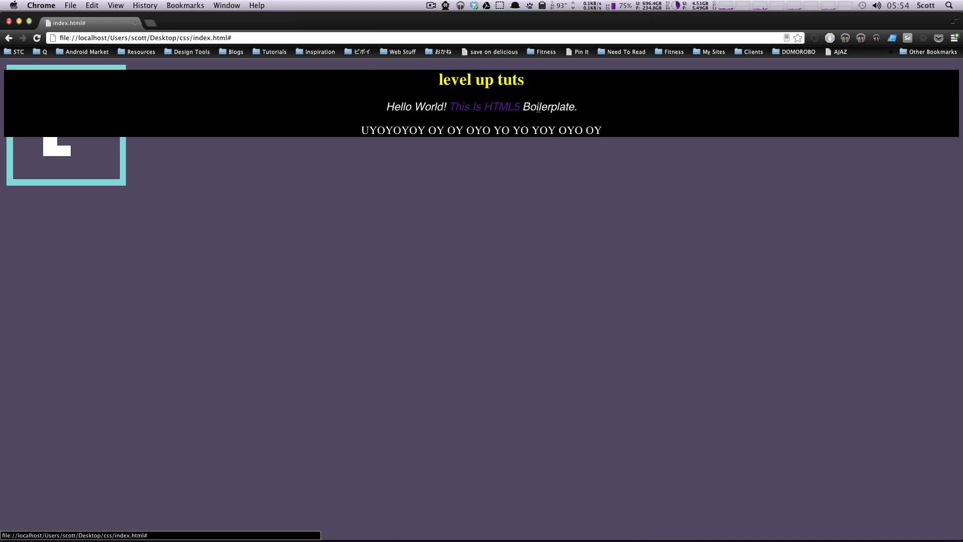
pyautogui.moveTo(499, 109)
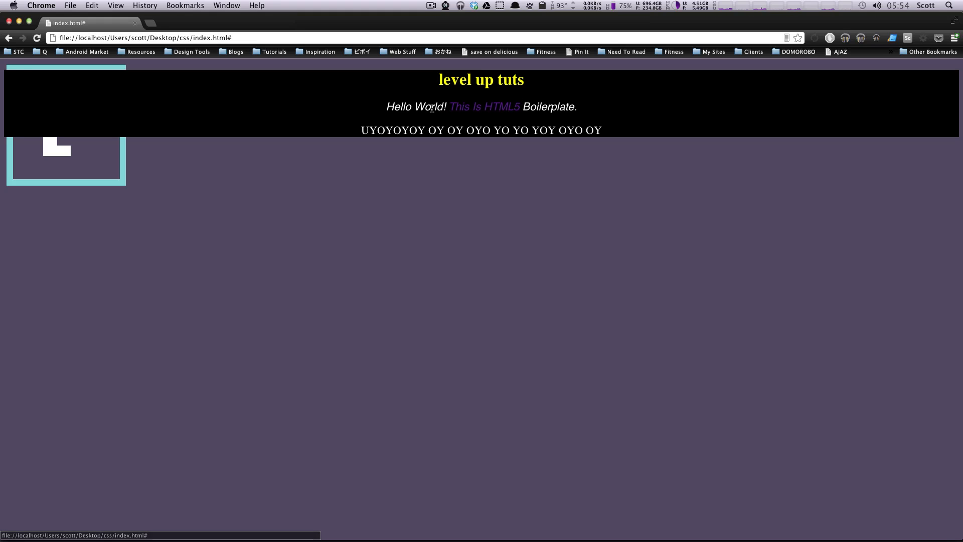
pyautogui.moveTo(482, 110)
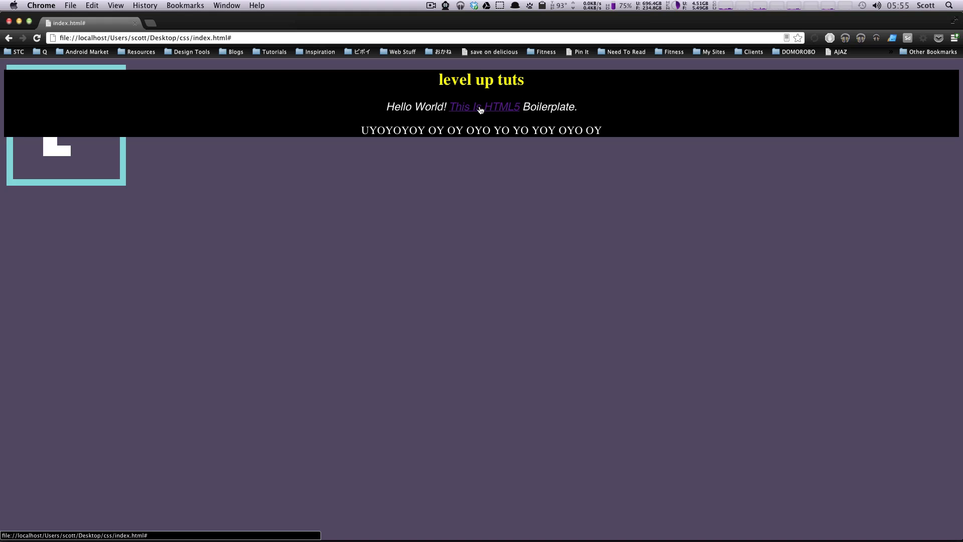
pyautogui.moveTo(722, 289)
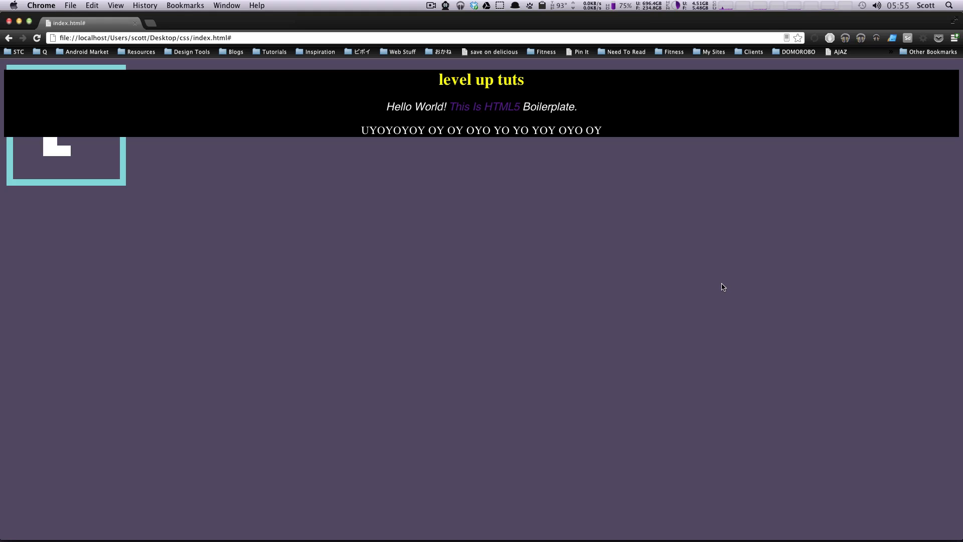
pyautogui.moveTo(788, 275)
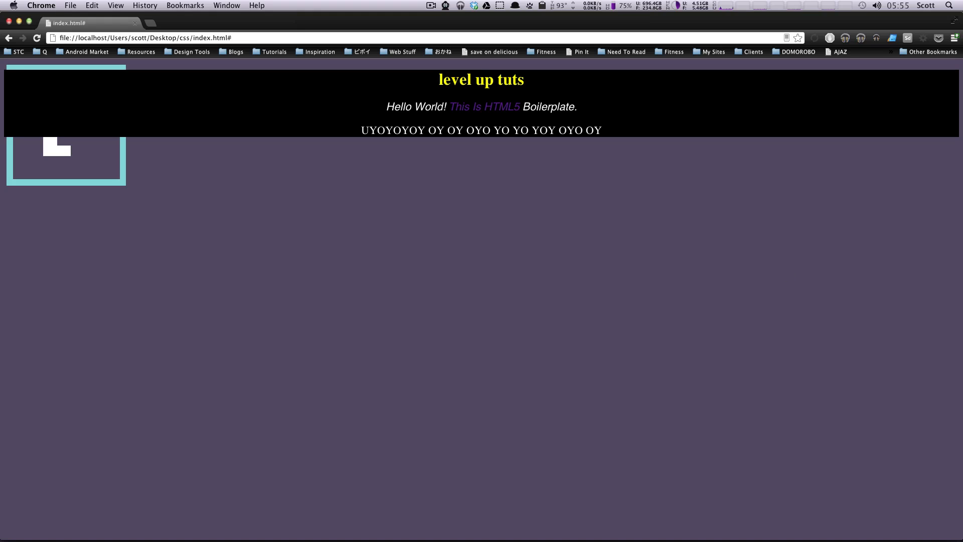
pyautogui.moveTo(571, 241)
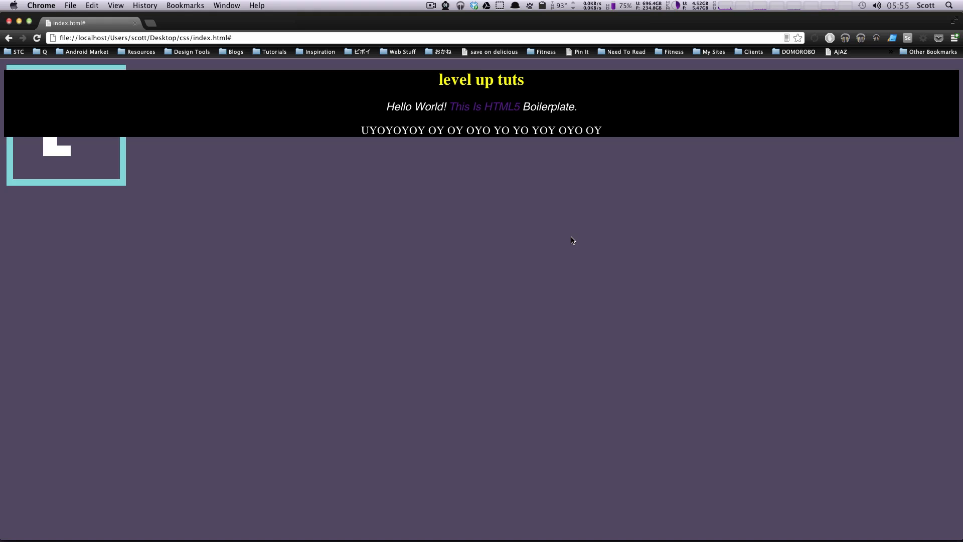